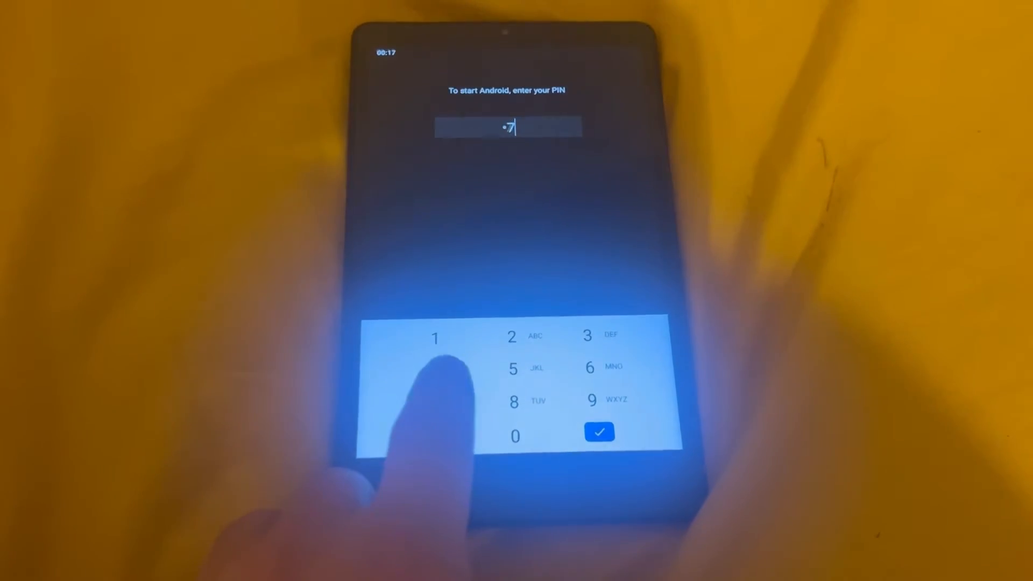
Enter PIN digits on the 'To start Android, enter your PIN' keypad.
{"action": "left_click", "coordinate": [598, 433]}
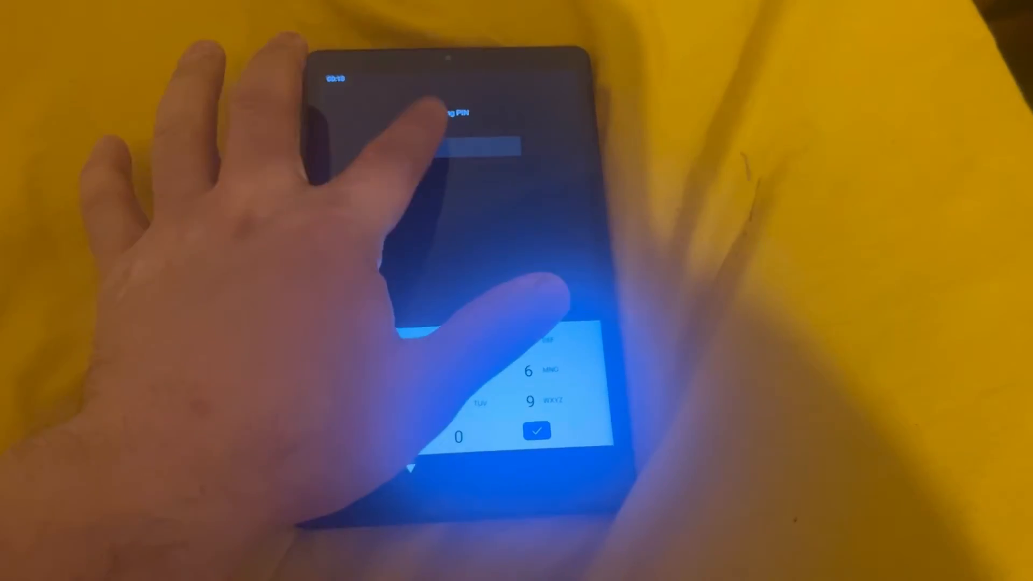
{"action": "left_click", "coordinate": [535, 430]}
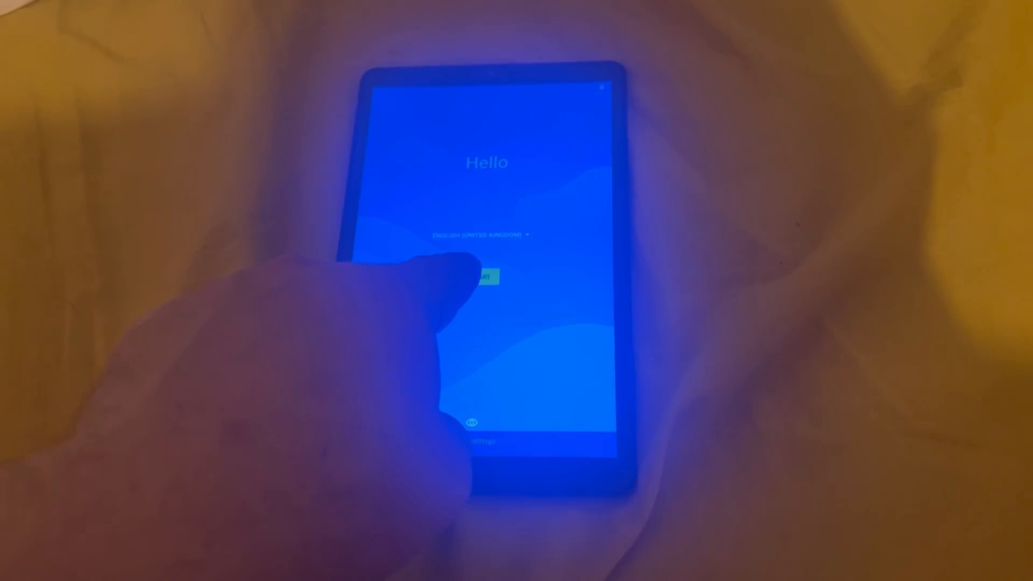
Start setup from the Hello screen, proceeding to the Lenovo License Agreement.
{"action": "left_click", "coordinate": [484, 275]}
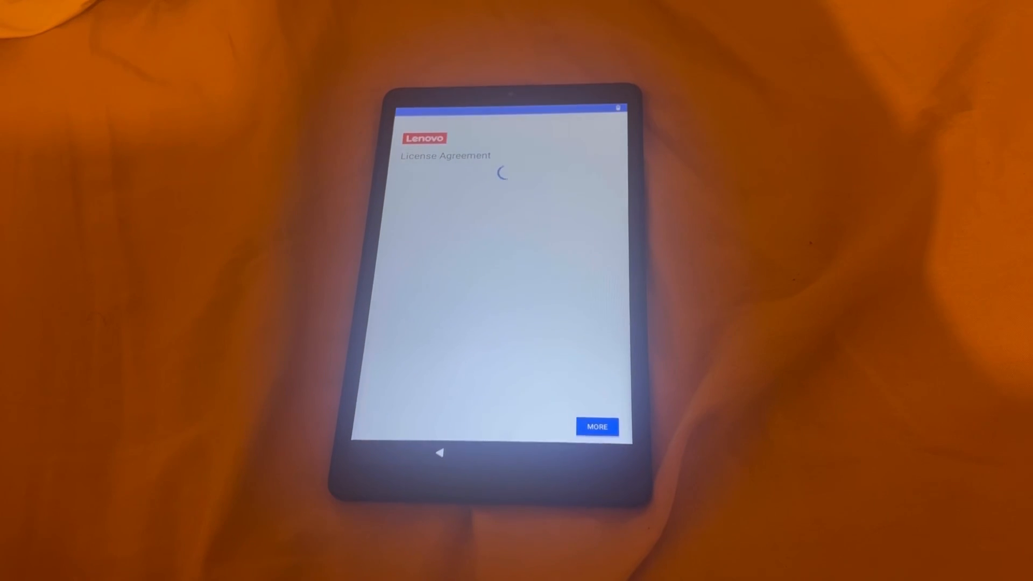